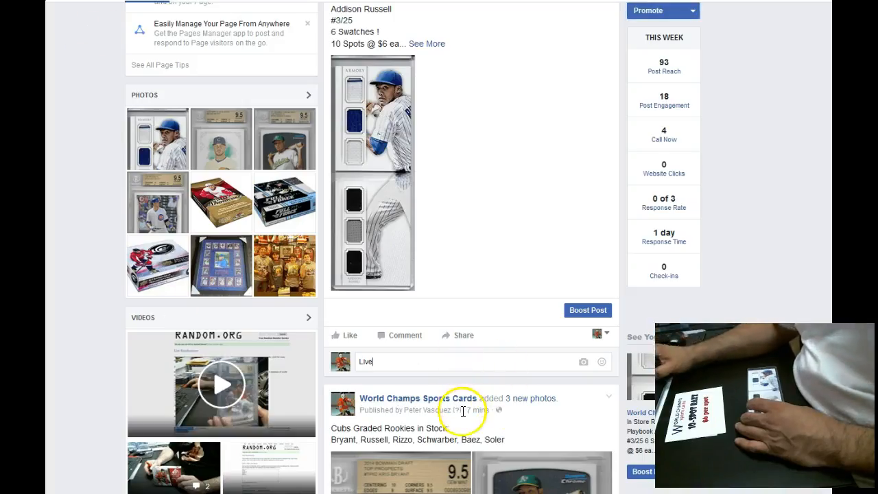
# Post the comment 'Live' on the Addison Russell swatch card post.
pyautogui.press('enter')
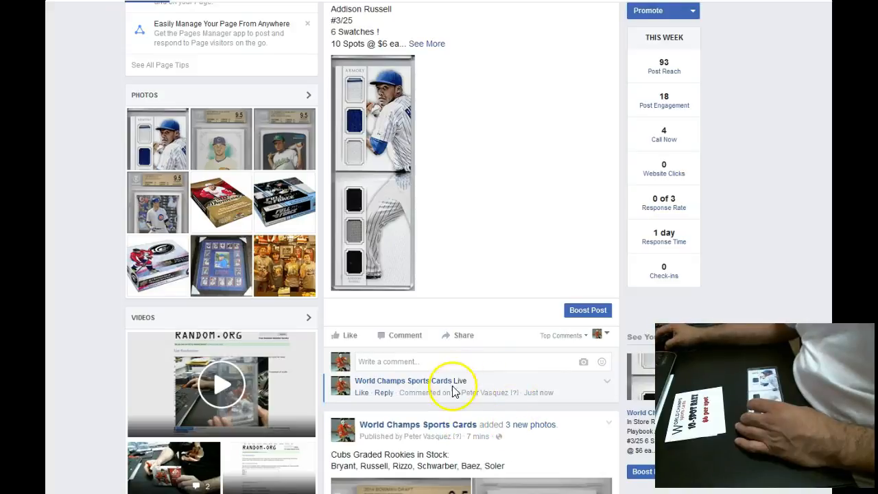
pyautogui.moveTo(537, 392)
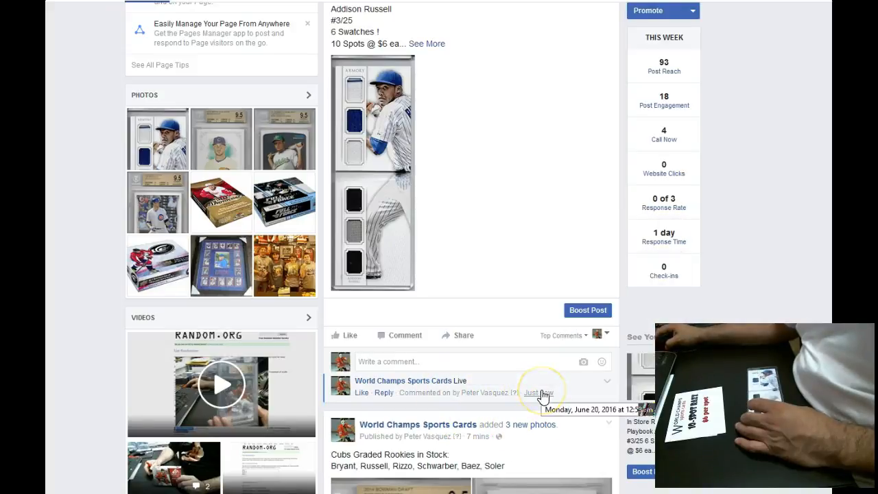
pyautogui.moveTo(584, 14)
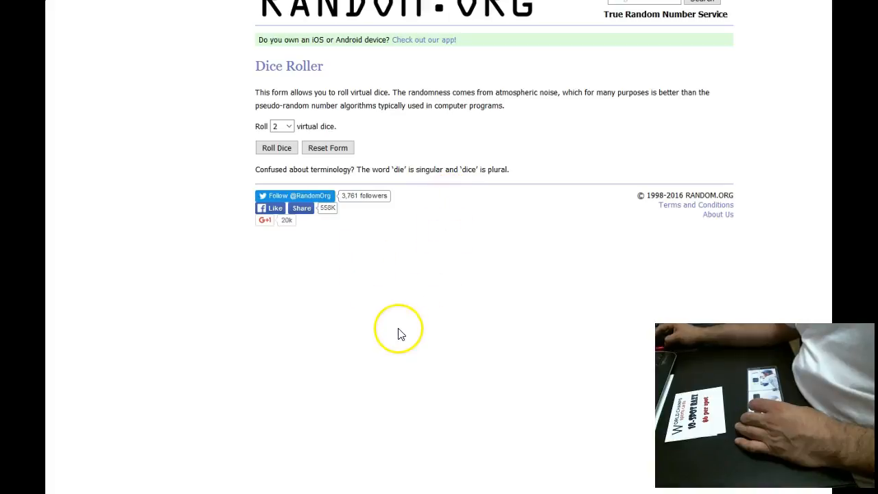
pyautogui.moveTo(458, 334)
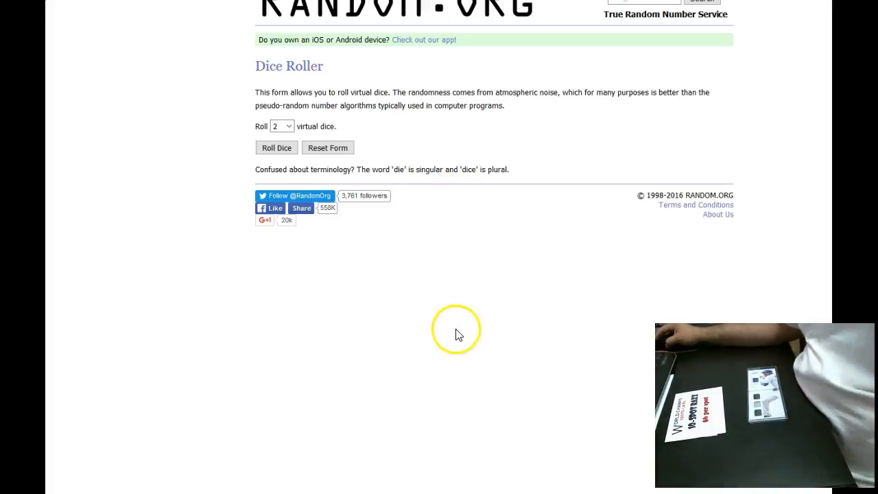
# Return from the Dice Roller to the List Randomizer holding the ten-name spot list.
pyautogui.click(277, 148)
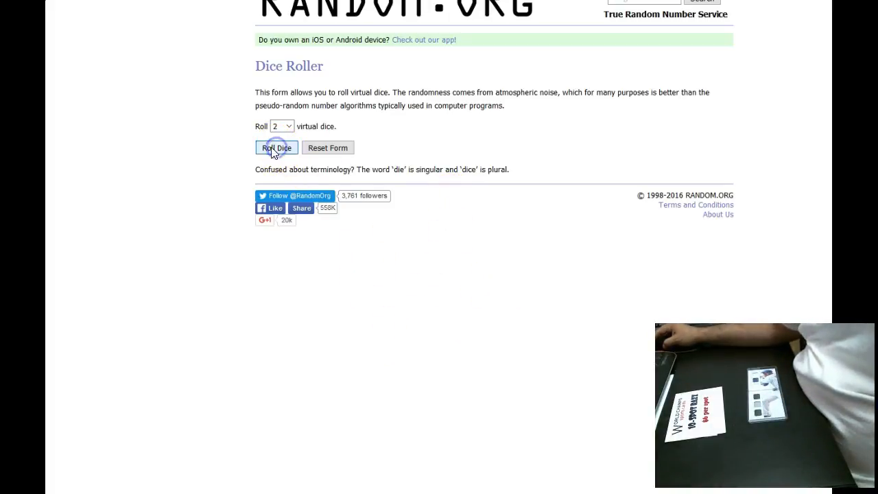
pyautogui.click(276, 148)
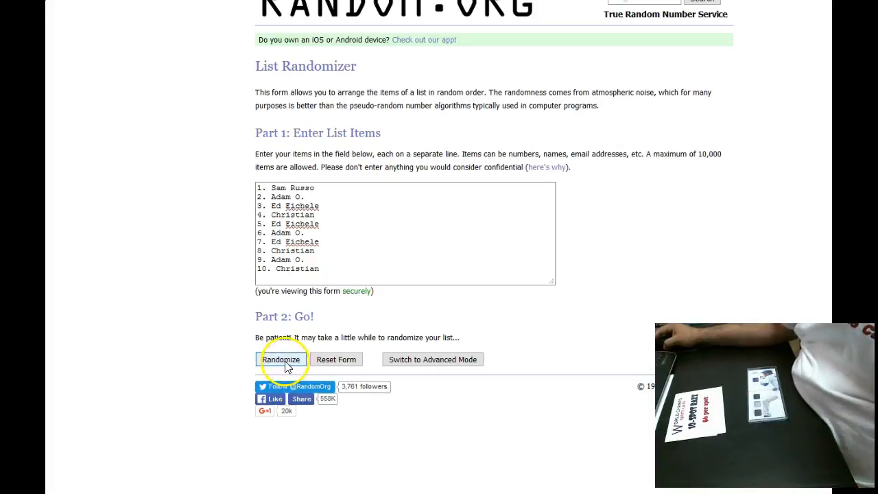
pyautogui.moveTo(151, 363)
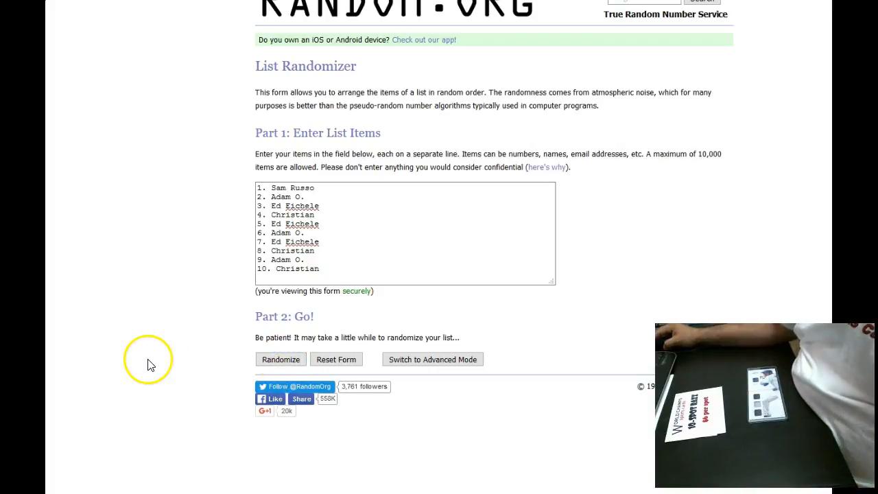
# Shuffle the ten names into random order, then randomize them a second time with Again.
pyautogui.click(280, 359)
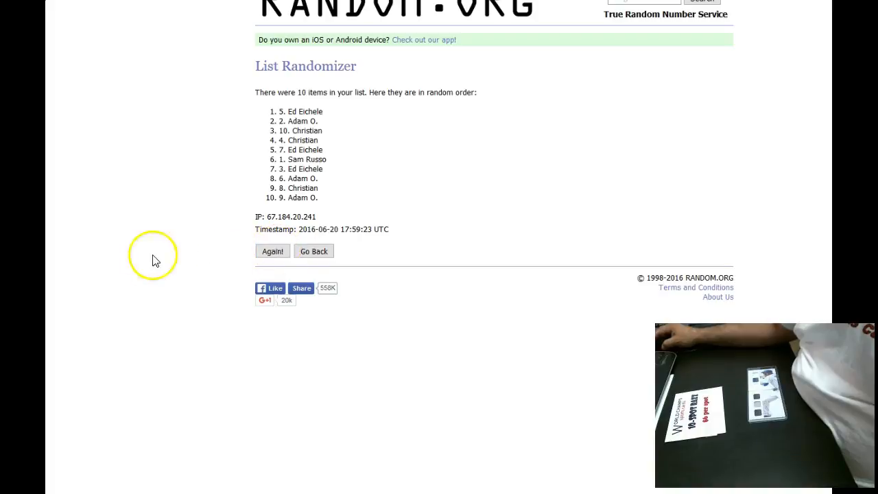
pyautogui.click(272, 250)
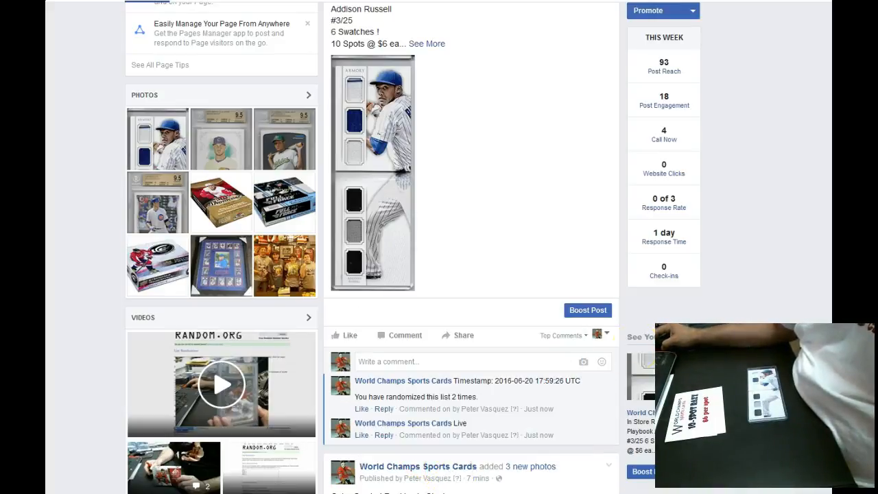
pyautogui.moveTo(538, 409)
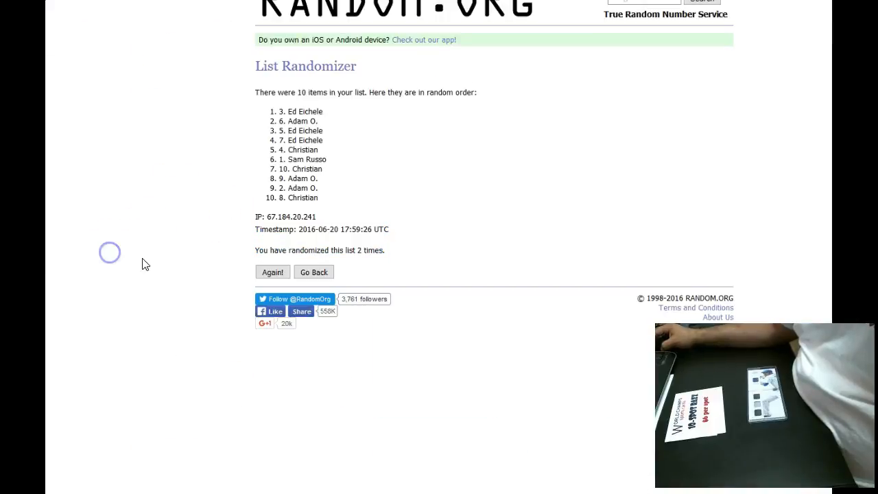
pyautogui.moveTo(132, 313)
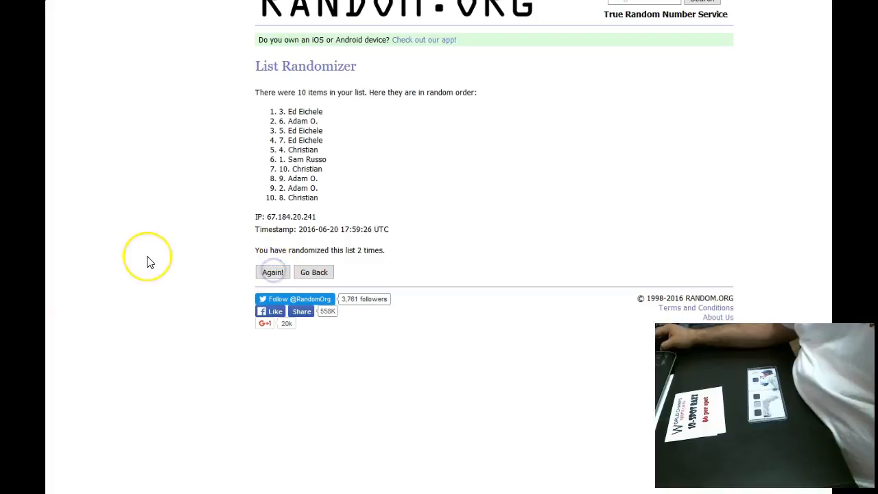
pyautogui.click(271, 272)
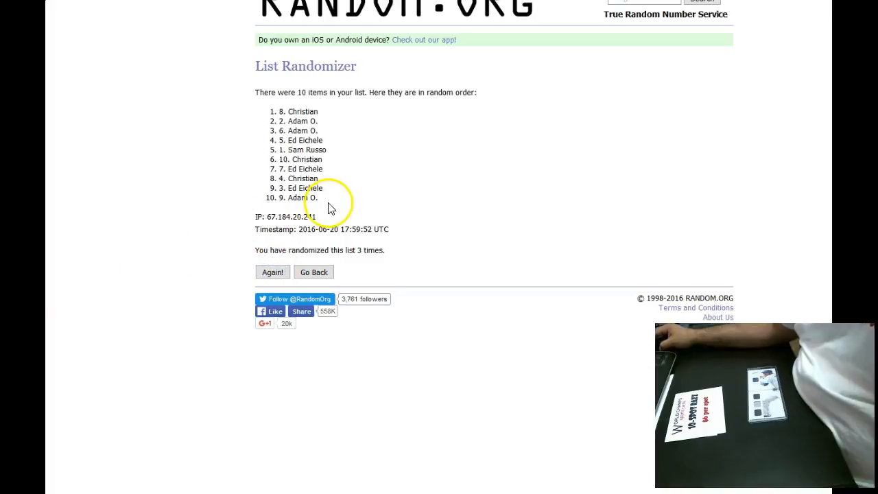
pyautogui.moveTo(282, 111); pyautogui.dragTo(318, 197)
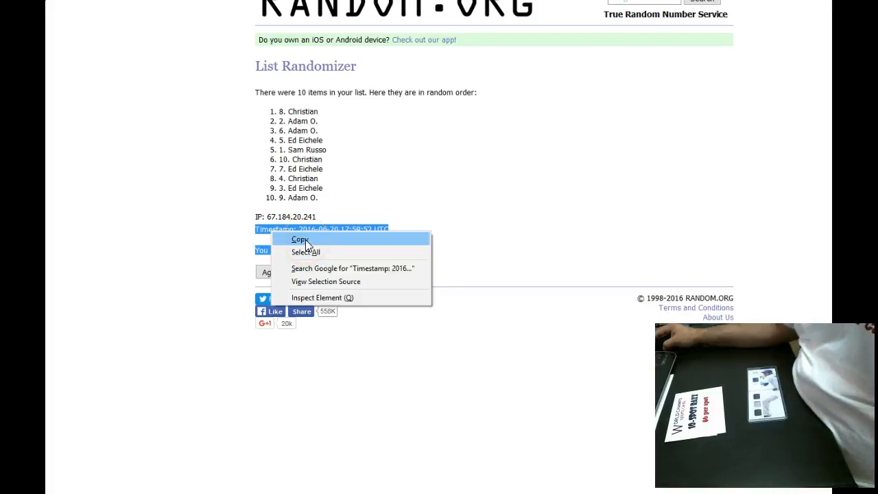
pyautogui.moveTo(272, 250)
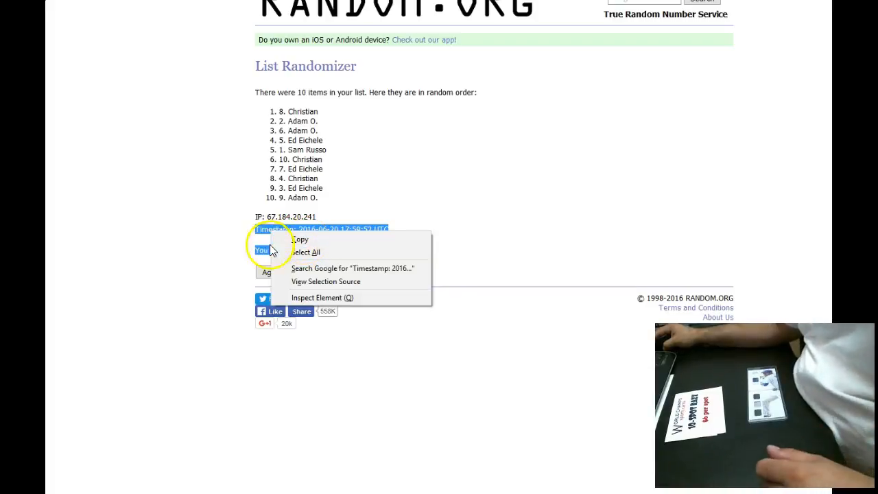